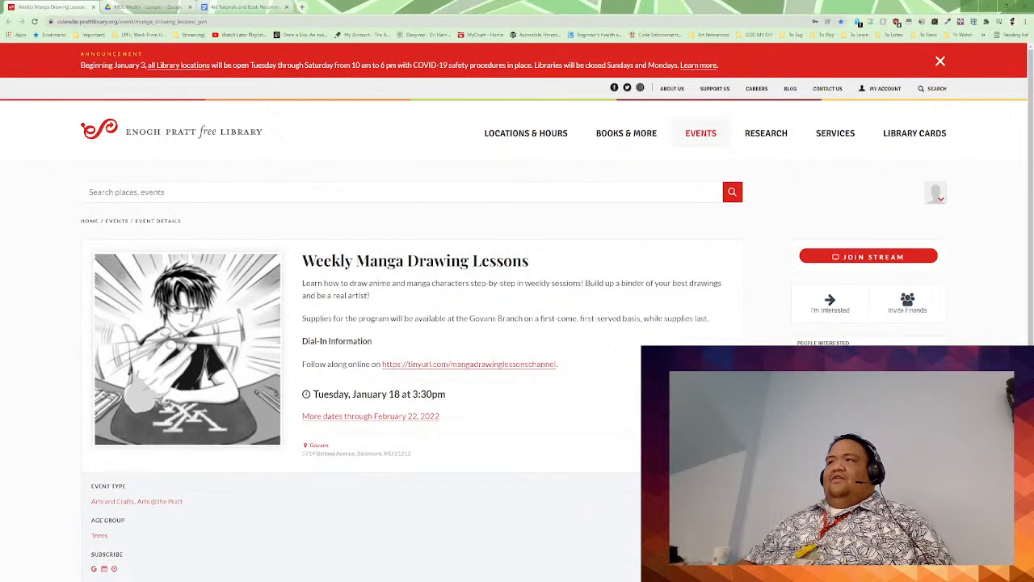
Step: Scroll the 'MDL Weekly - Lesson 6' PDF preview to the dashing and sprinting poses page
scroll(down, 3)
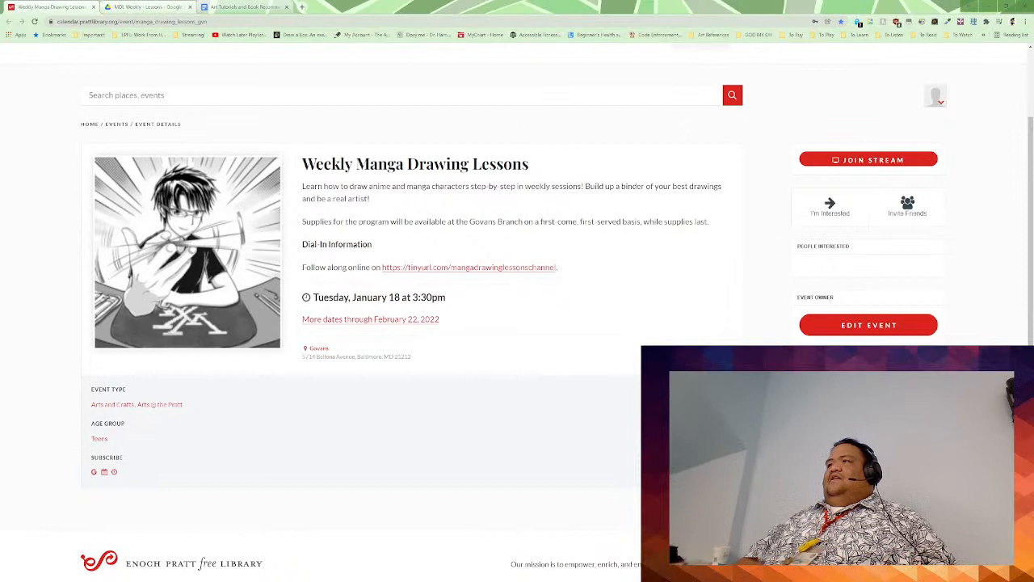
click(149, 6)
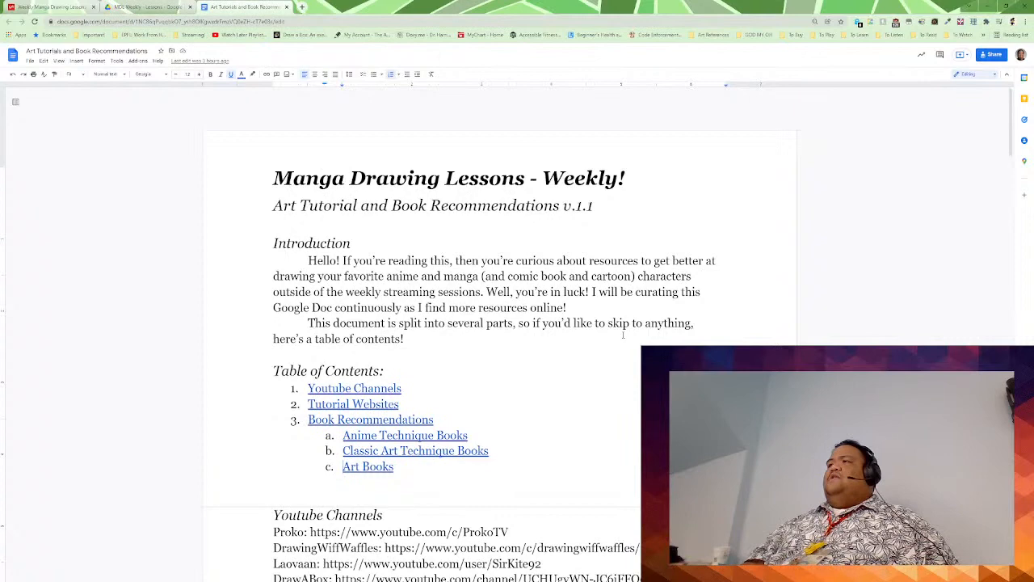
scroll(down, 3)
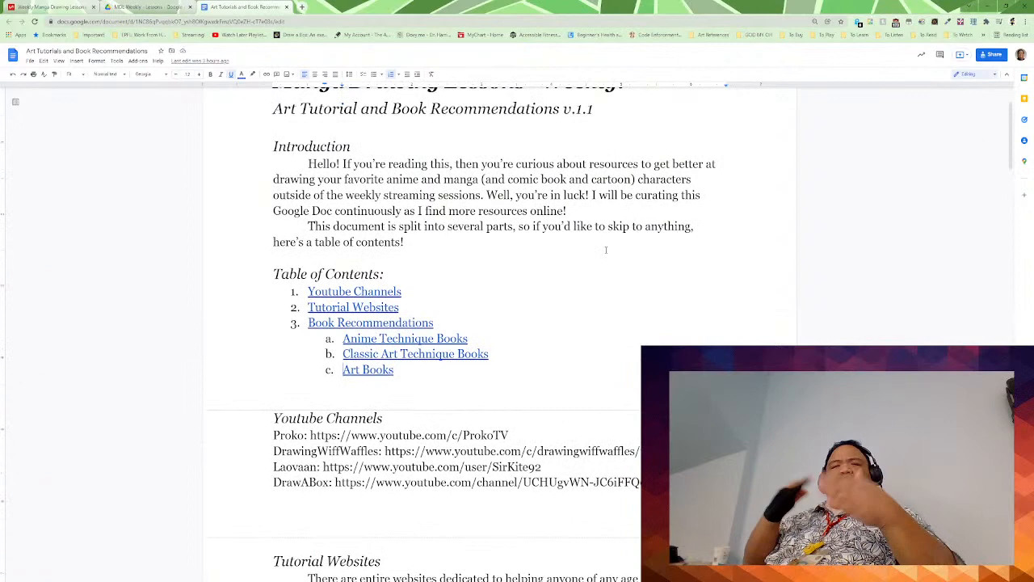
scroll(down, 3)
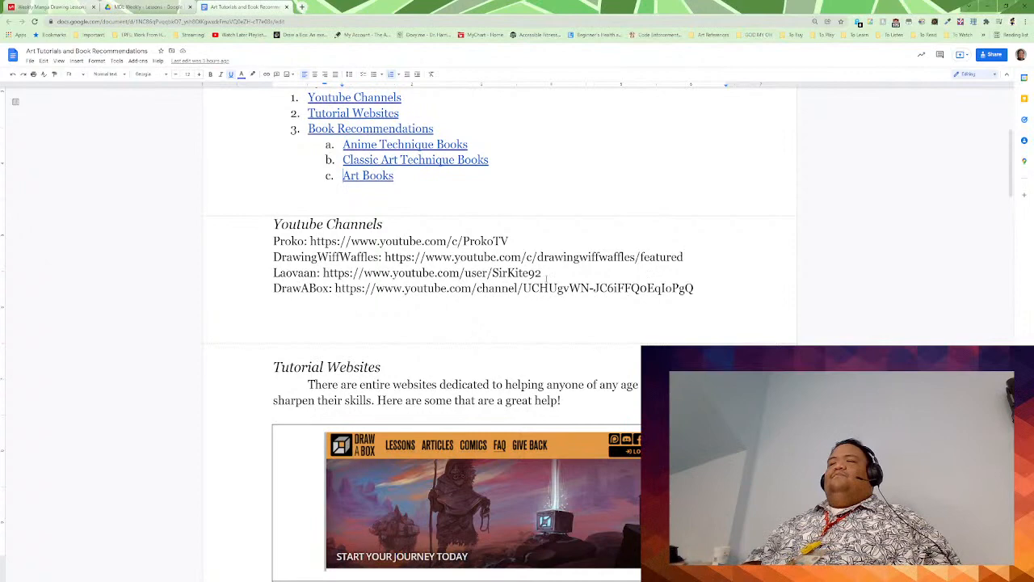
scroll(down, 3)
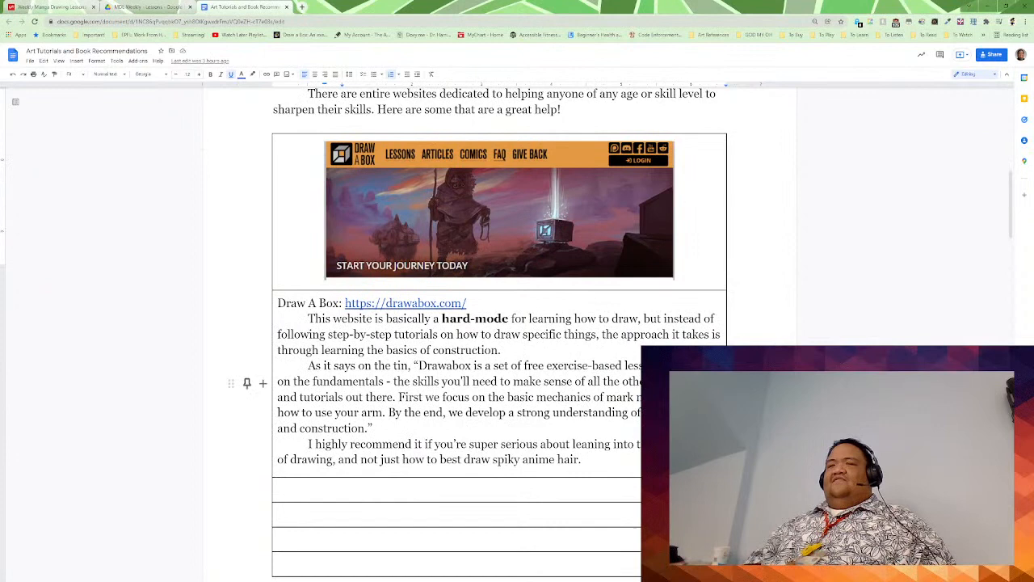
scroll(down, 3)
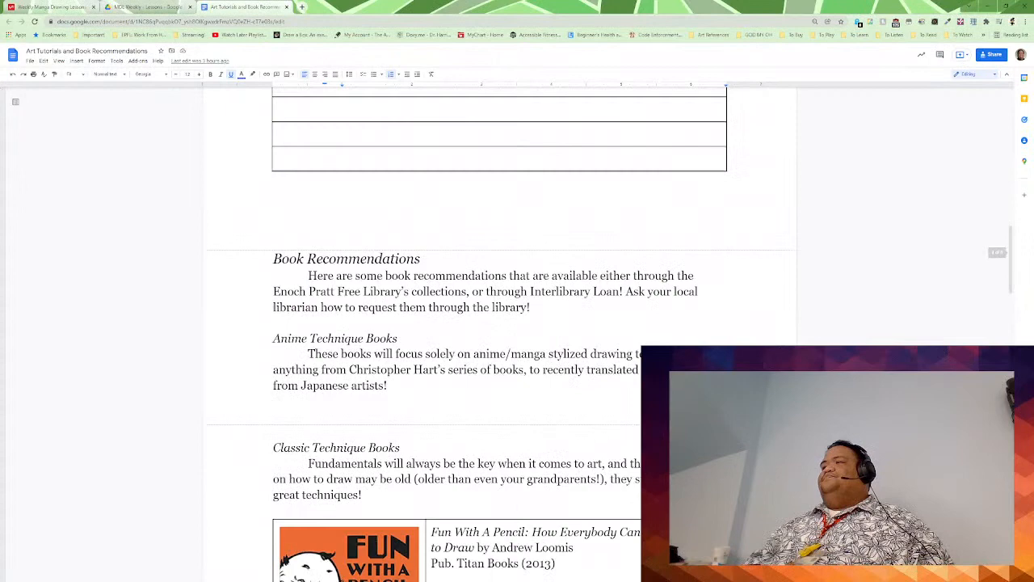
scroll(down, 3)
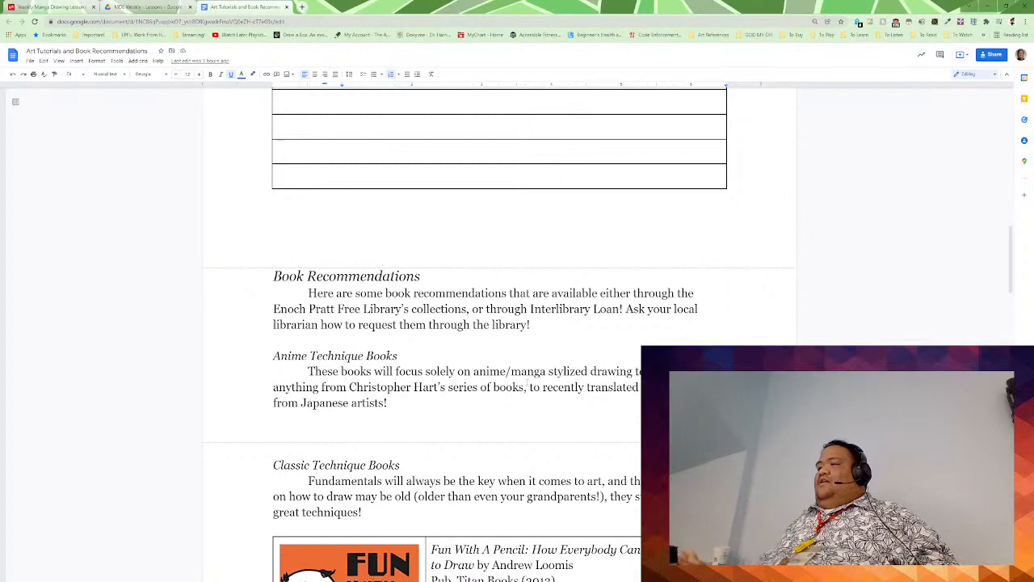
scroll(down, 3)
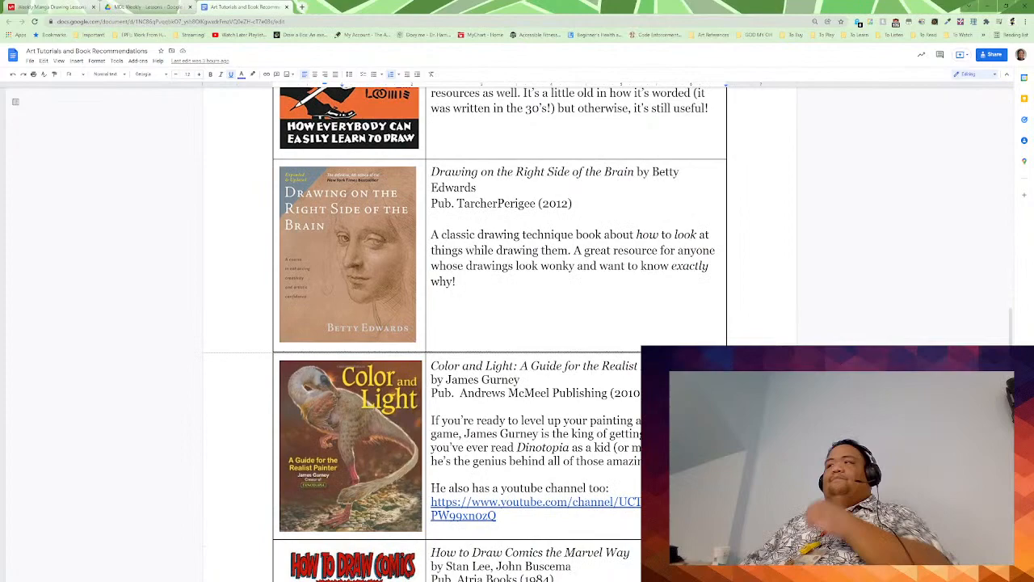
scroll(down, 3)
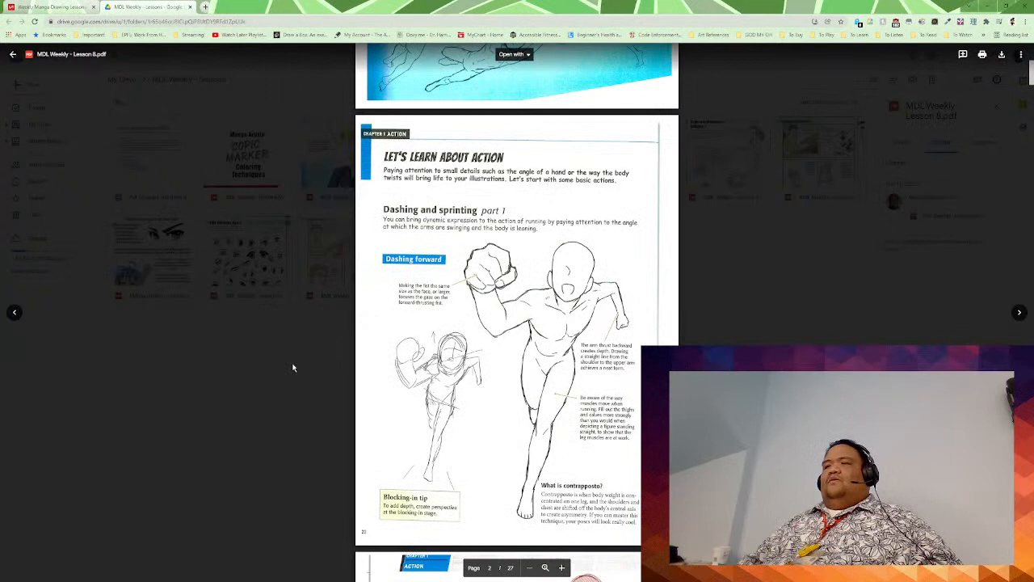
scroll(down, 3)
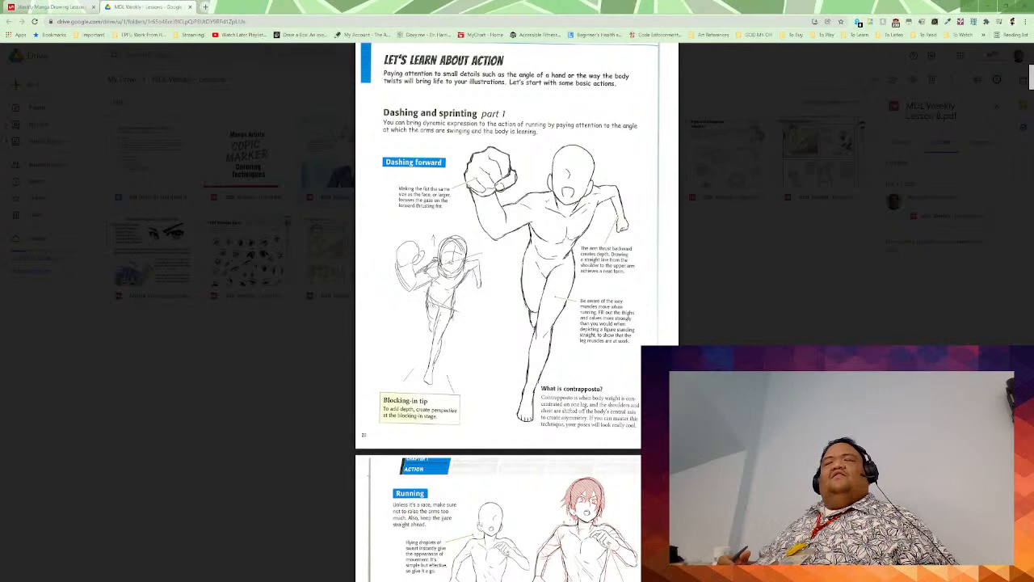
Step: Scroll past the female running version toward 'Dashing and sprinting part 2'
scroll(down, 3)
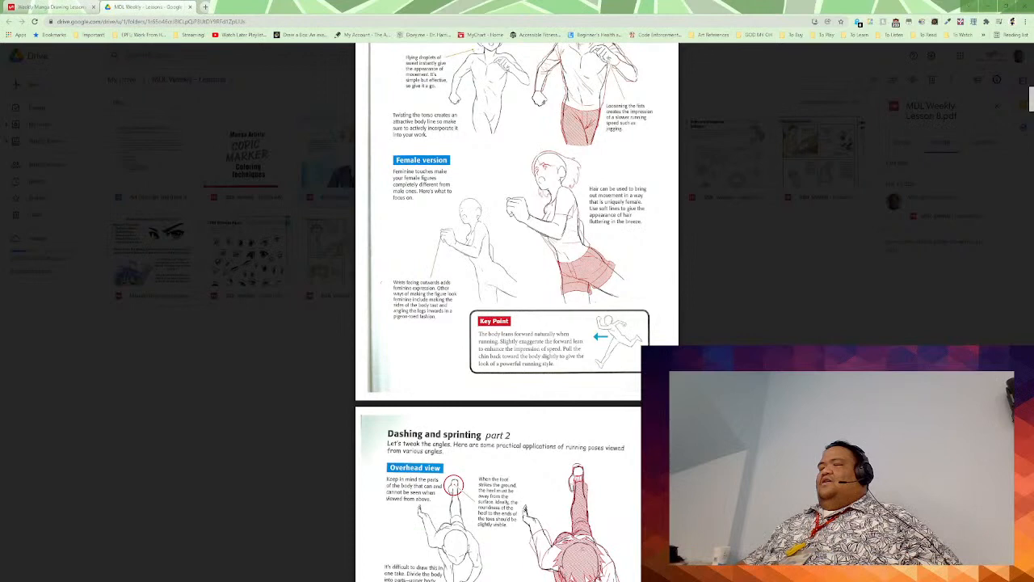
Step: Scroll until the full 'Dashing and sprinting part 2' page is in view
scroll(down, 3)
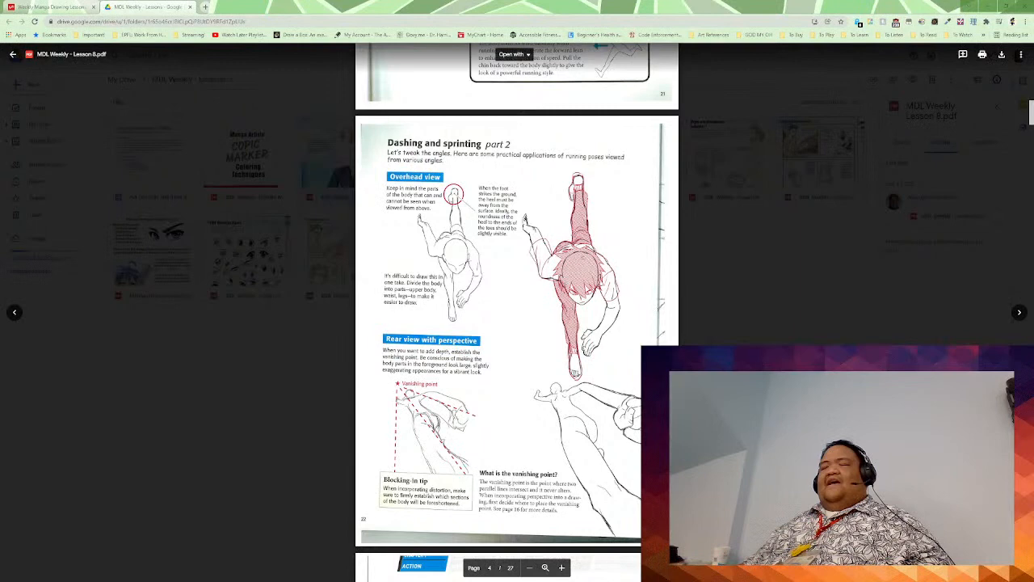
scroll(down, 3)
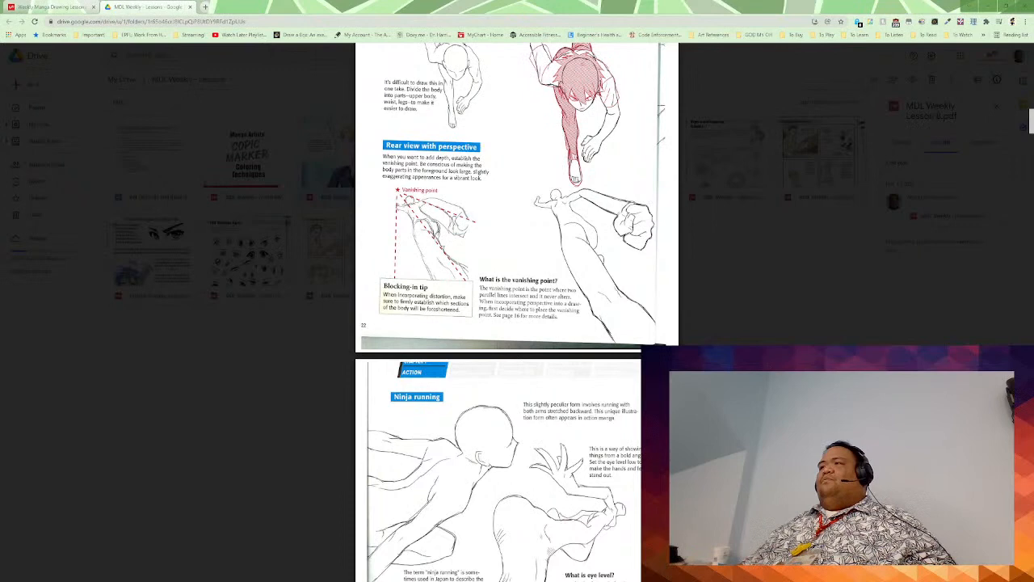
Step: Scroll past the ninja running page to 'Dashing and sprinting part 3'
scroll(down, 3)
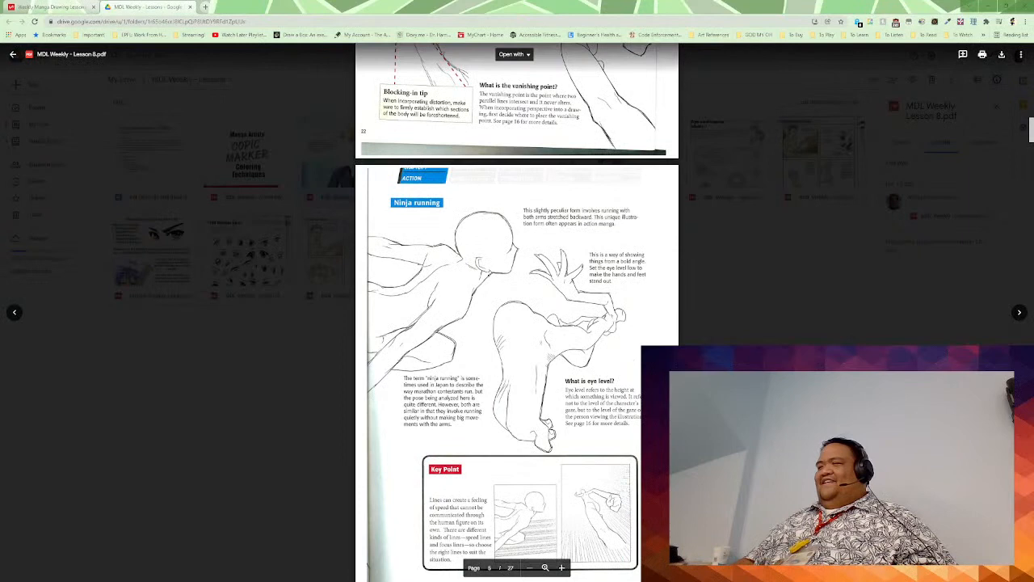
scroll(down, 3)
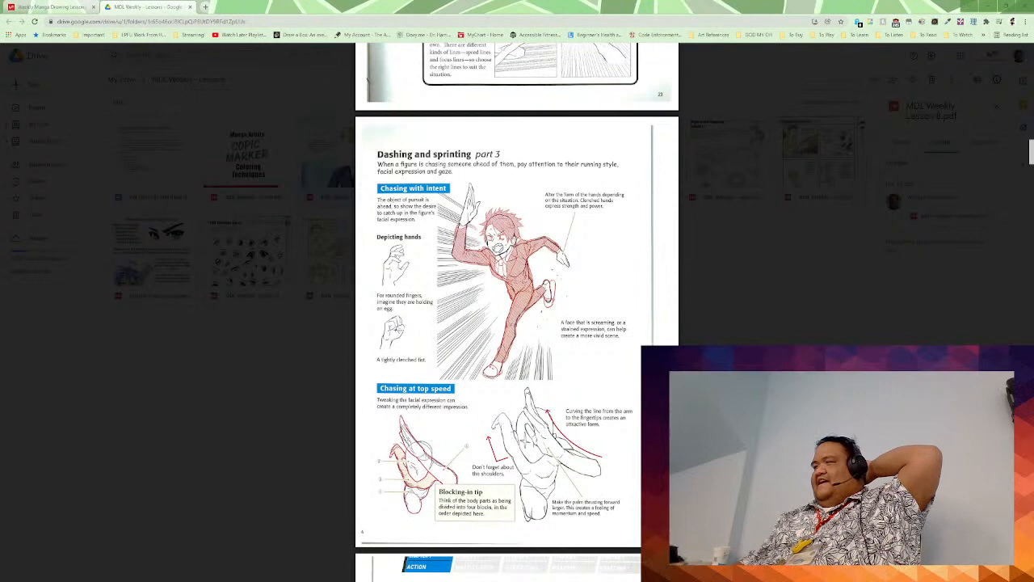
scroll(down, 3)
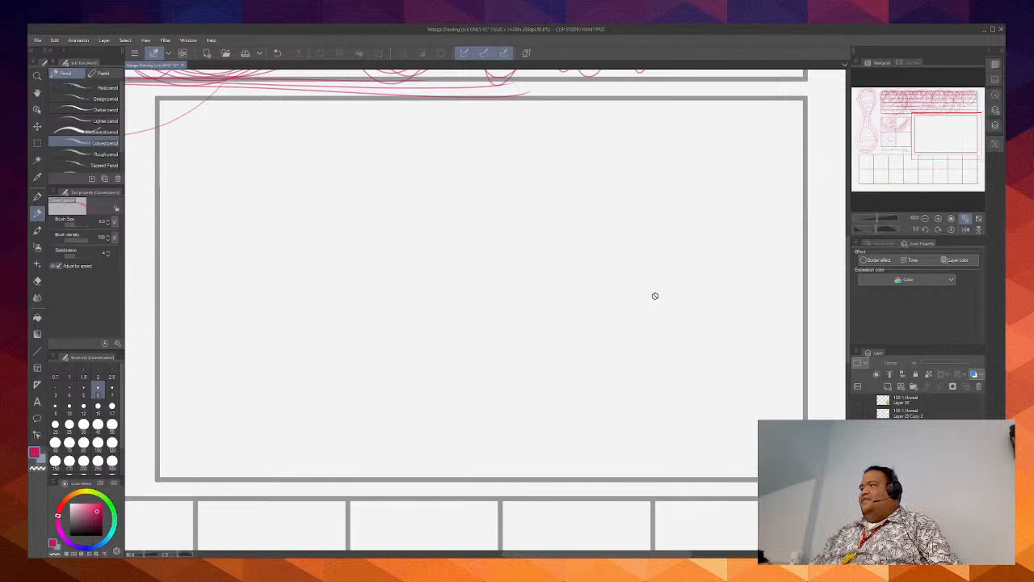
Step: Lay the first light red stroke of the figure inside the large comic panel
drag(573, 284, 622, 339)
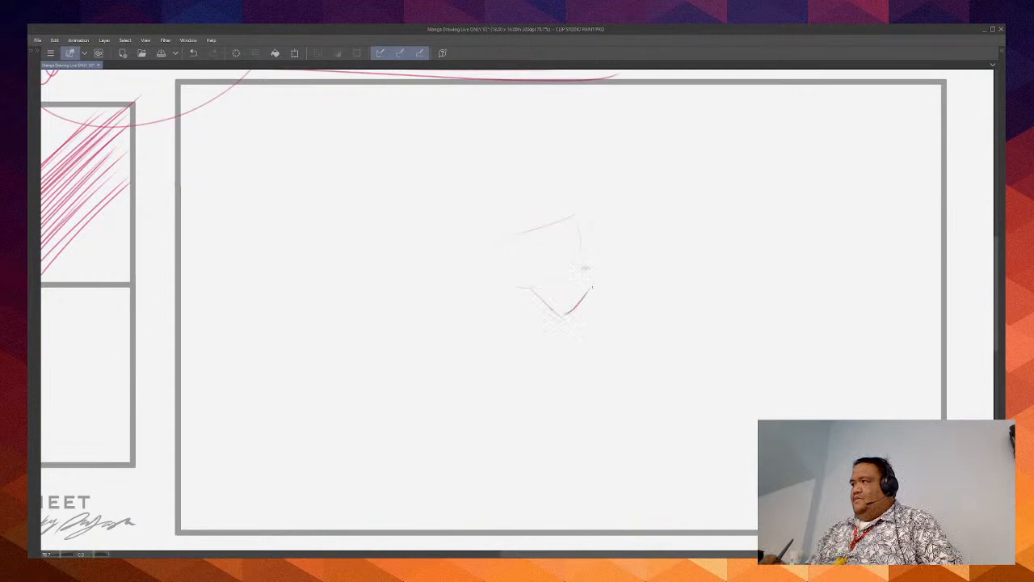
Step: Rough in the hip and the extended front leg down to the foot in red
drag(574, 274, 543, 374)
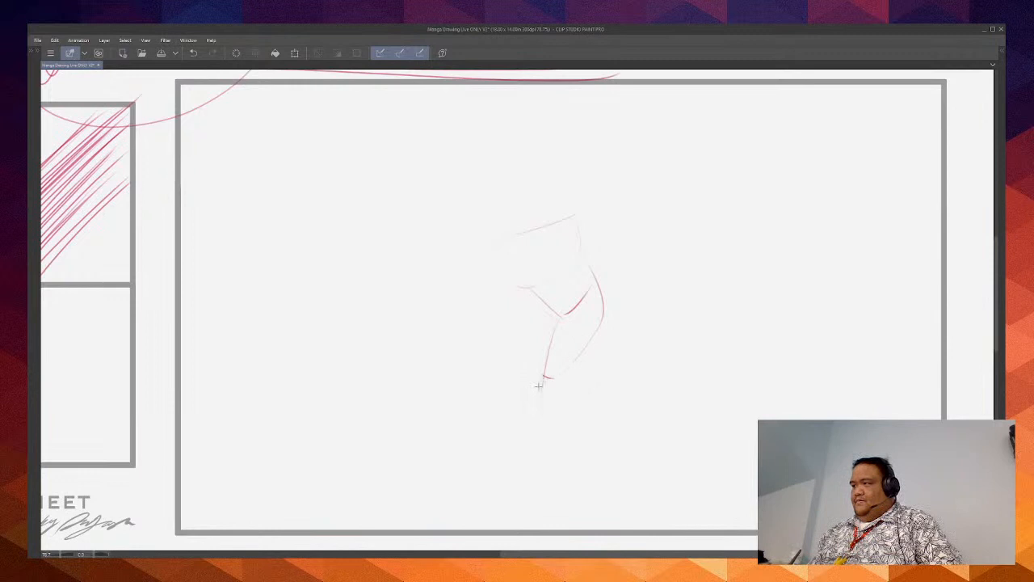
drag(546, 375, 525, 449)
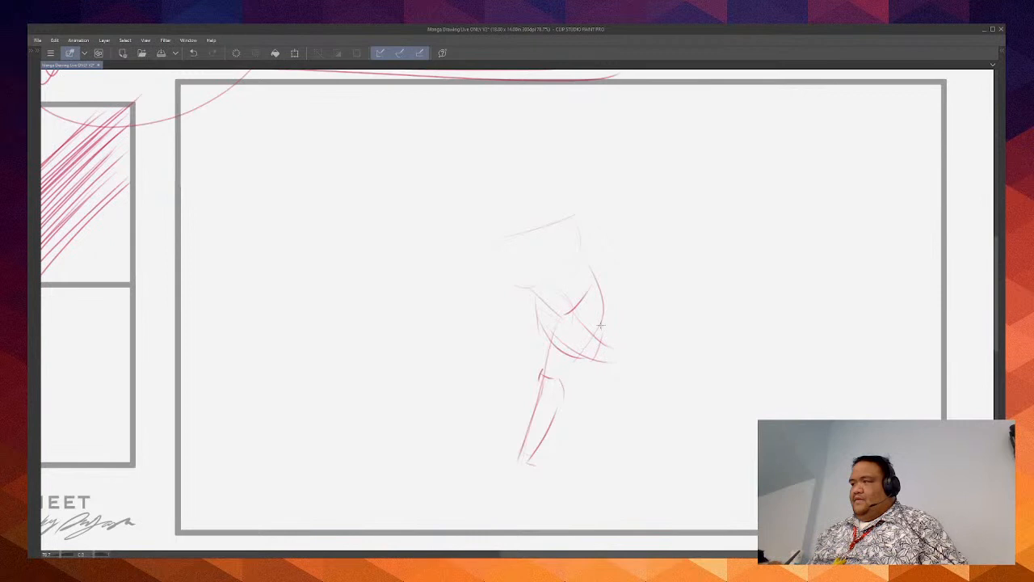
drag(573, 315, 633, 356)
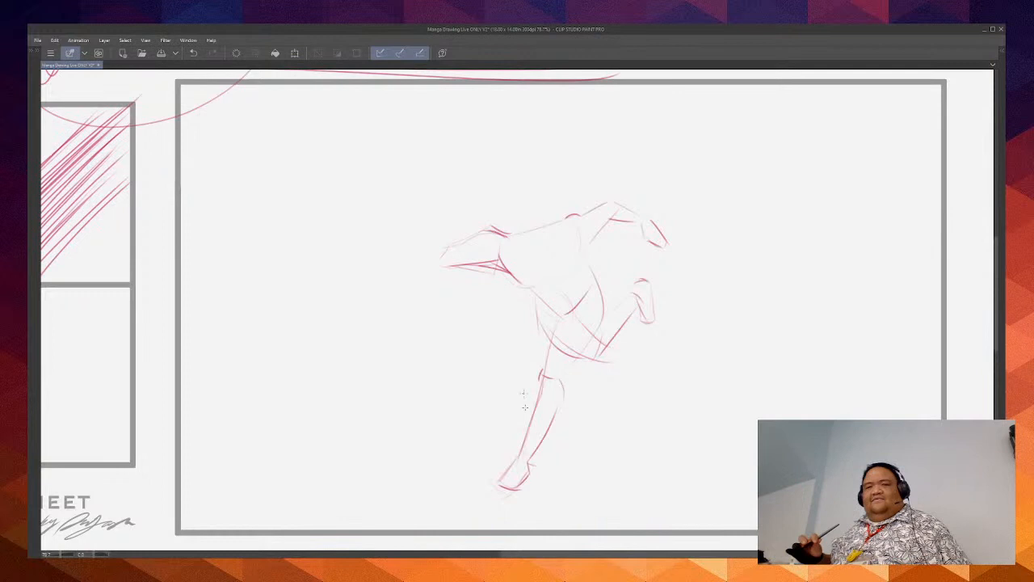
mouse_move(433, 210)
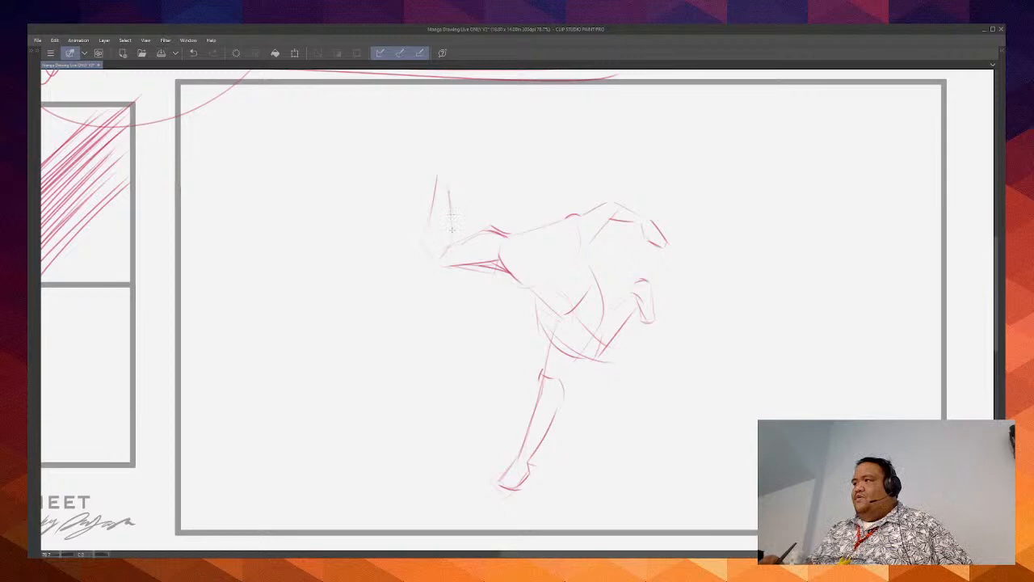
Step: Sketch the raised arm above the shoulder and shape its hand
drag(452, 226, 439, 151)
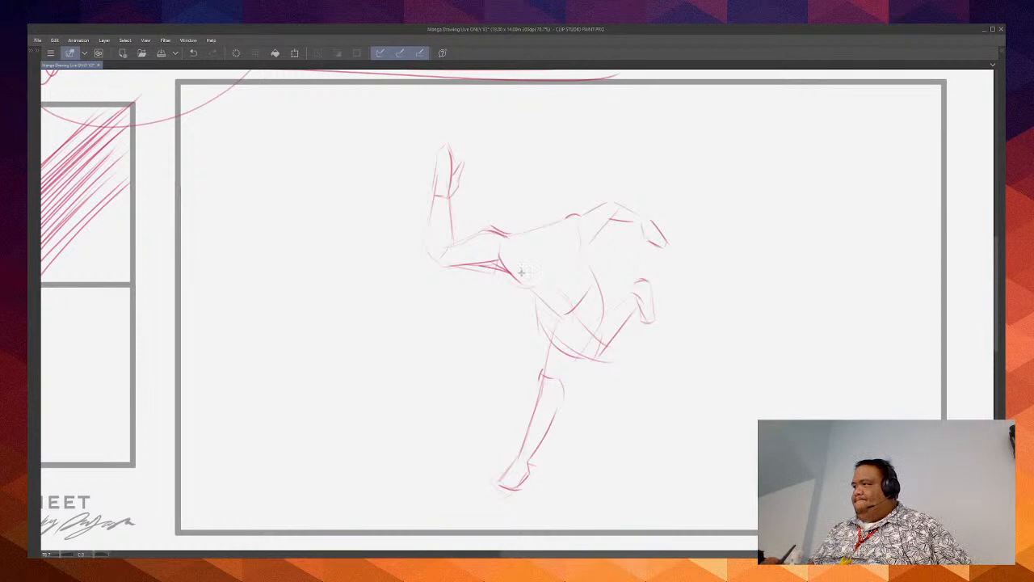
drag(520, 272, 579, 310)
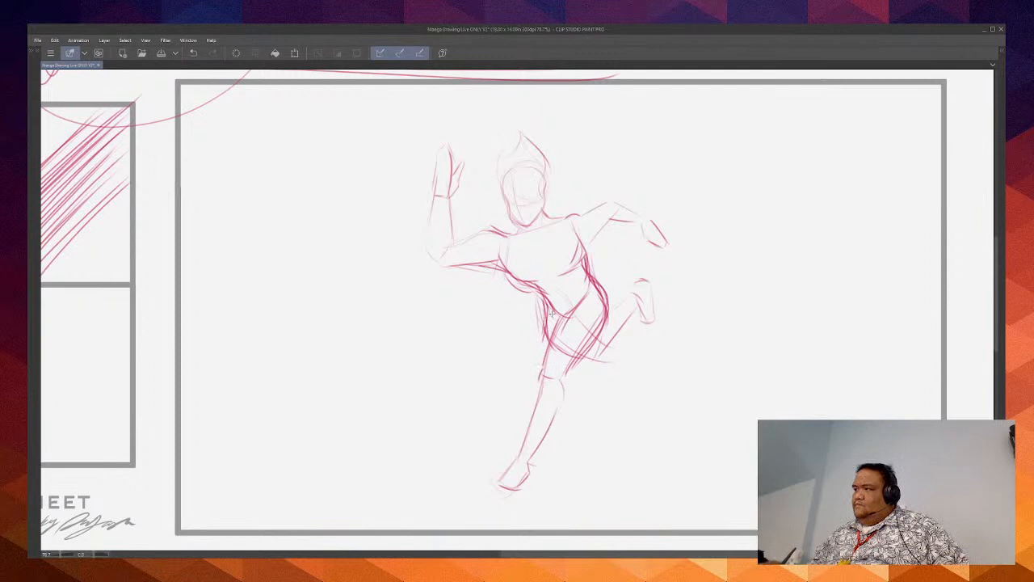
Step: Strengthen the bent back leg and redraw the arm reaching outward sideways
drag(533, 299, 558, 339)
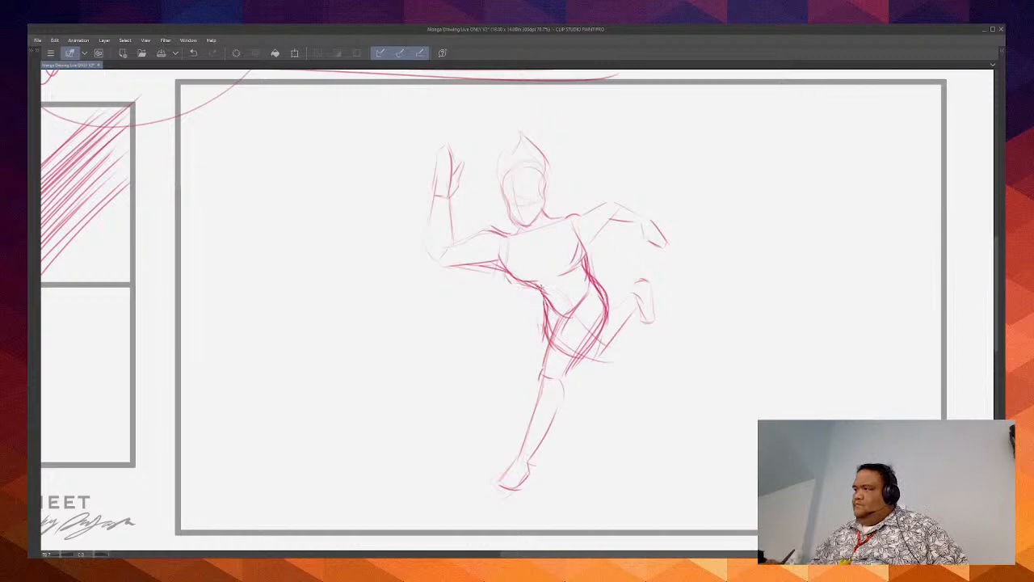
drag(541, 291, 582, 355)
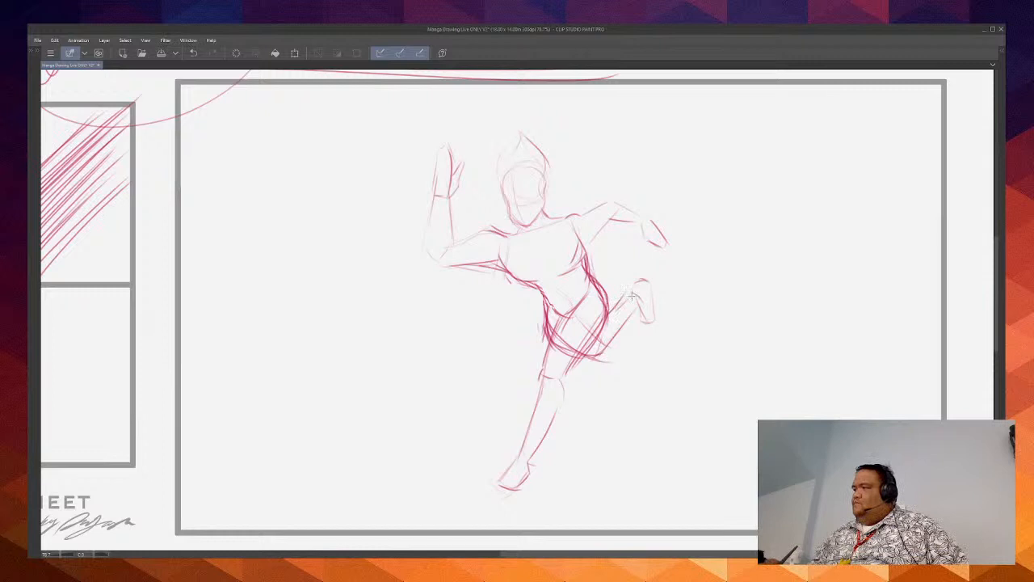
drag(646, 299, 622, 331)
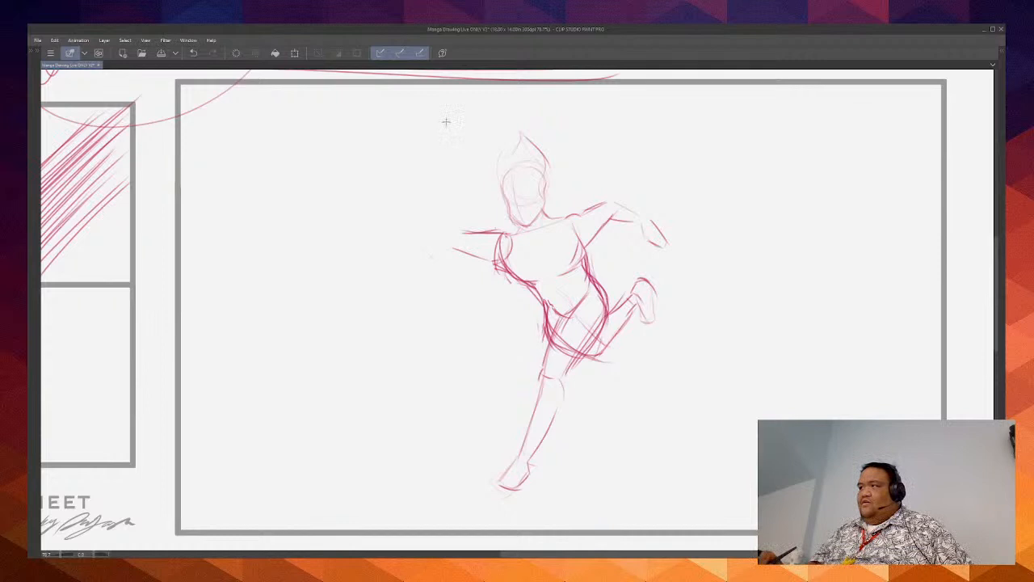
Step: Add a long vertical guide stroke down through the figure's head and torso
drag(446, 121, 442, 251)
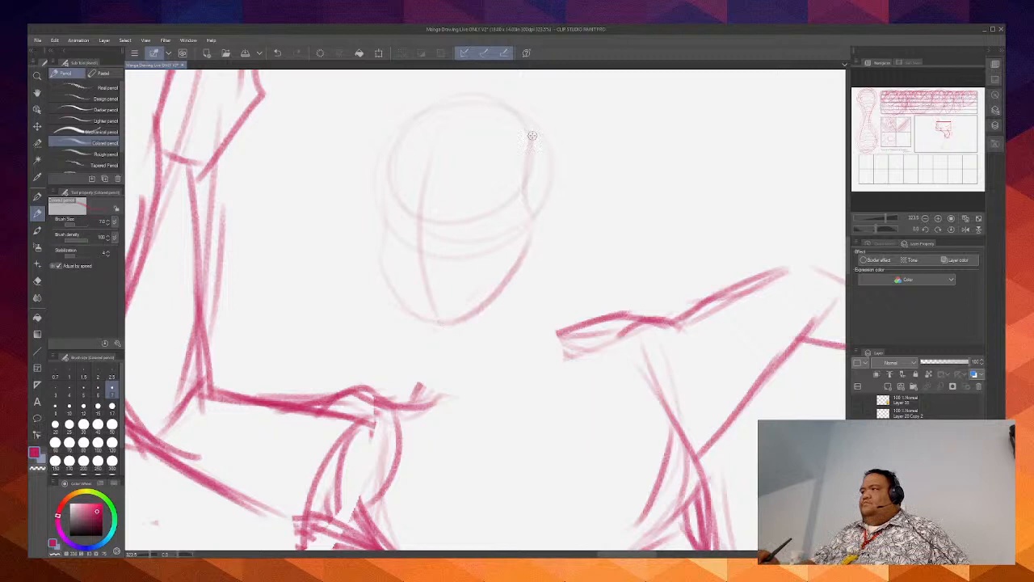
Step: Darken the right edge of the head oval and the line up toward the raised arm
drag(530, 135, 521, 226)
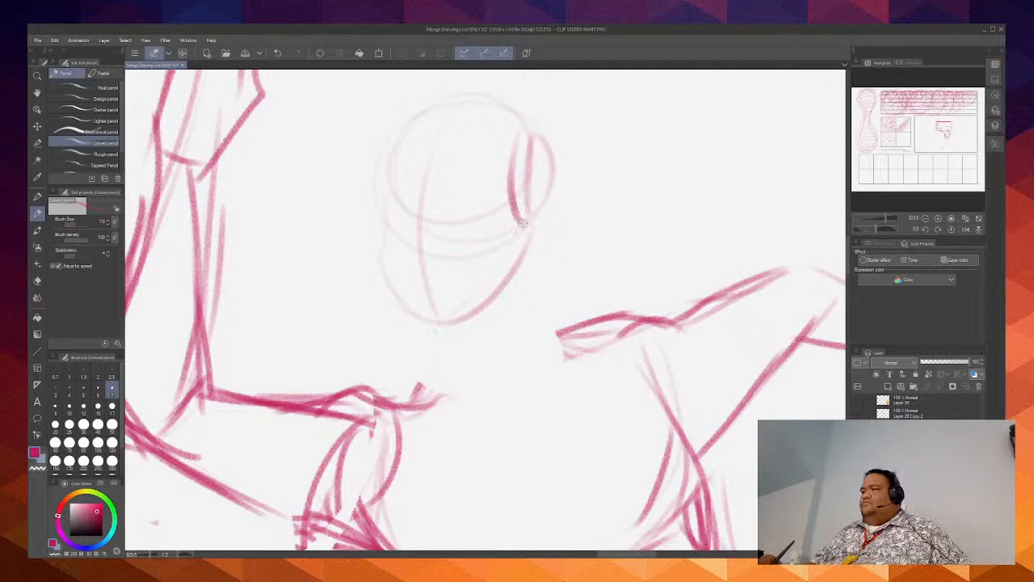
drag(520, 223, 452, 112)
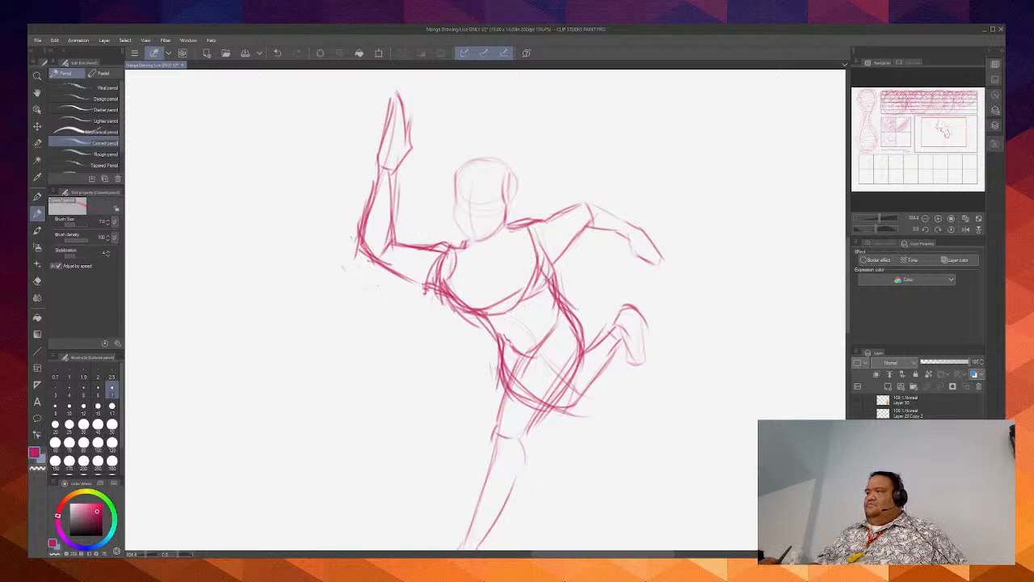
Step: Sketch a red gesture stroke of the running figure beside the character reference image
drag(525, 234, 573, 339)
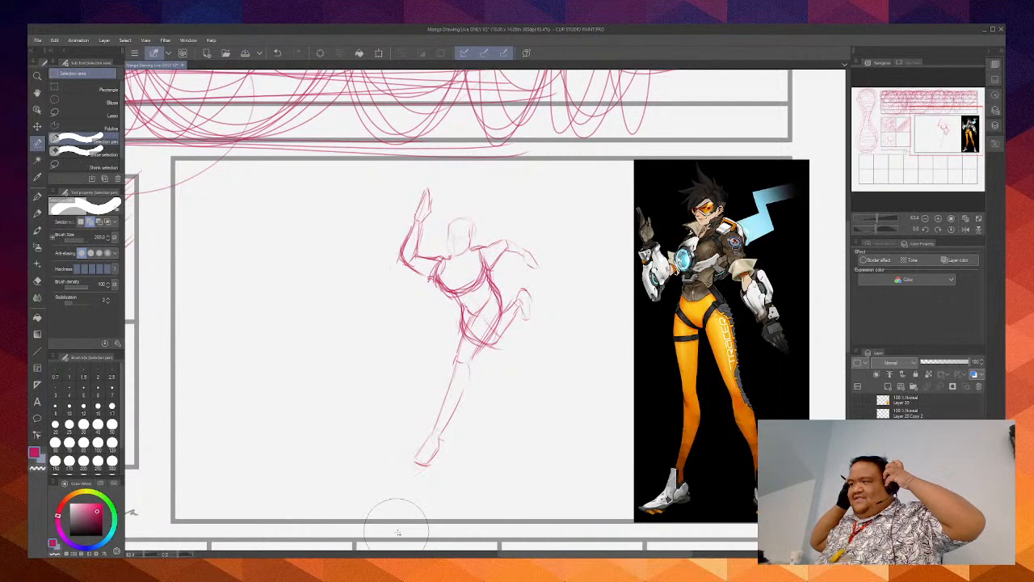
mouse_move(546, 416)
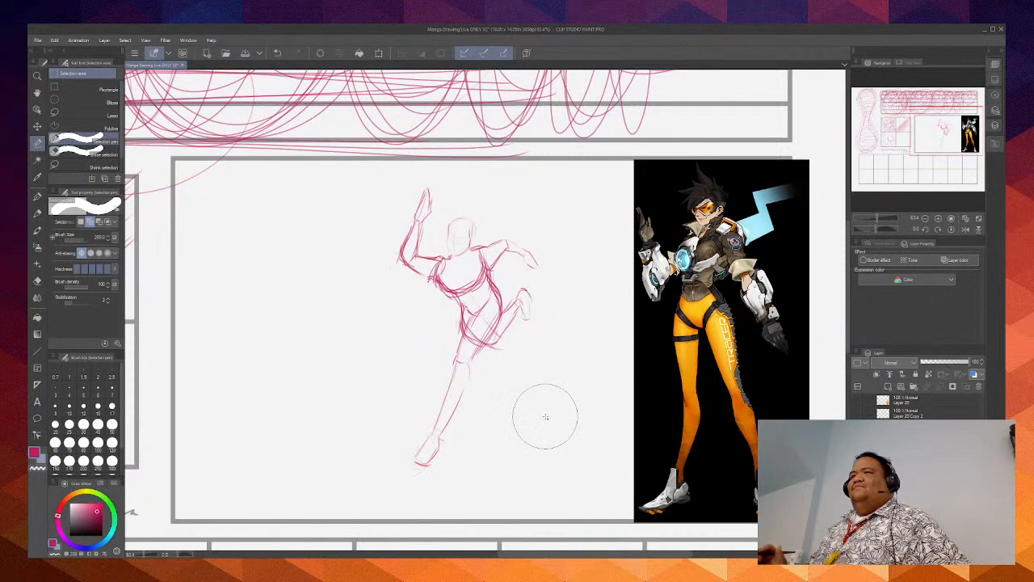